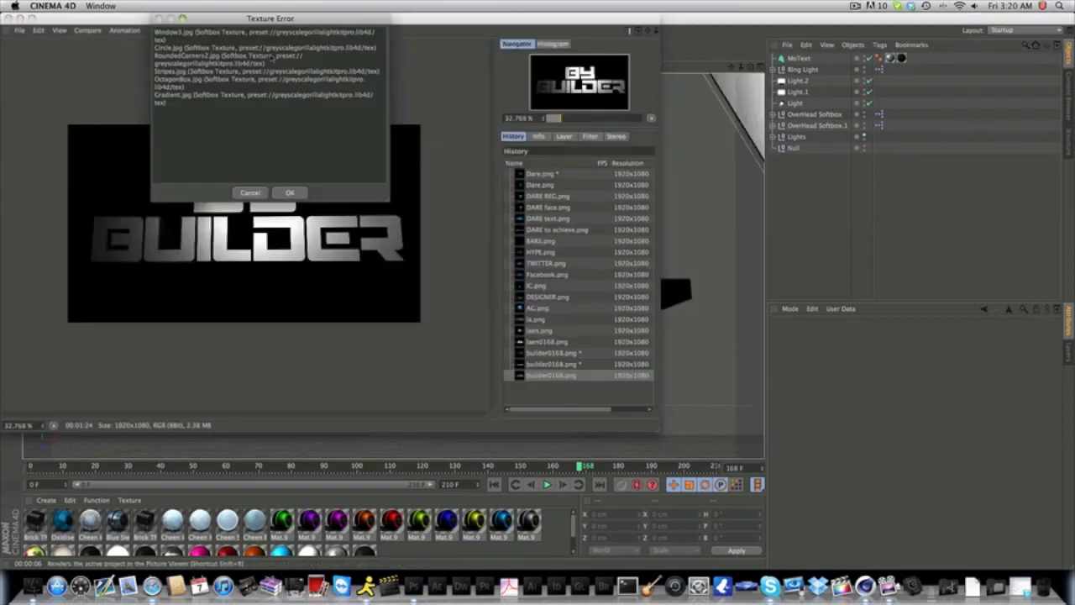
Step: Render the 3D BUILDER text to the Picture Viewer in Cinema 4D
click(289, 192)
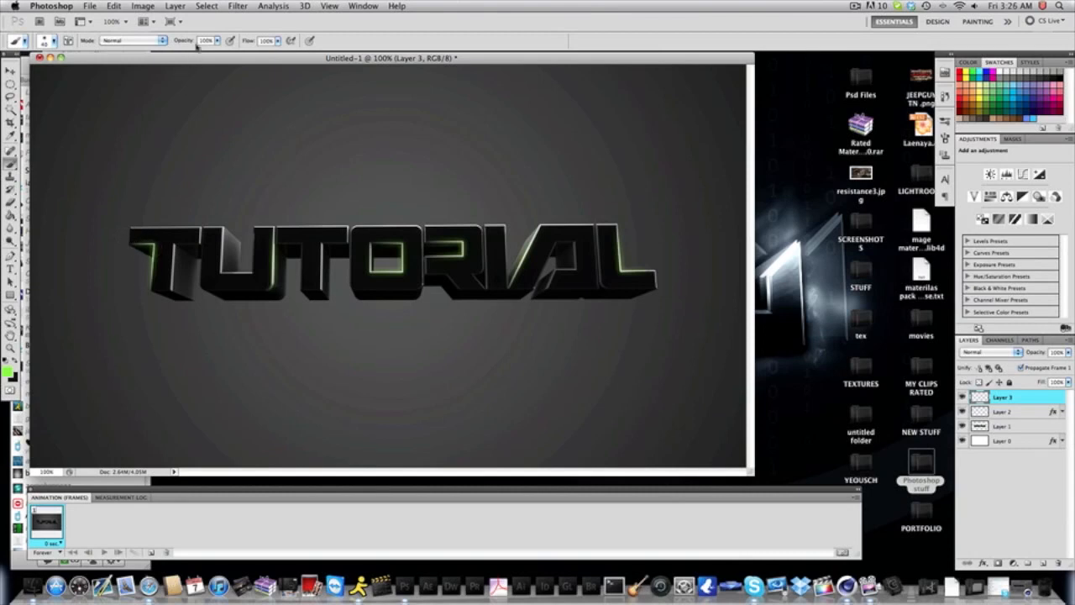
Step: Adjust brush opacity and paint green glow streaks on the TUTORIAL letter edges
click(215, 41)
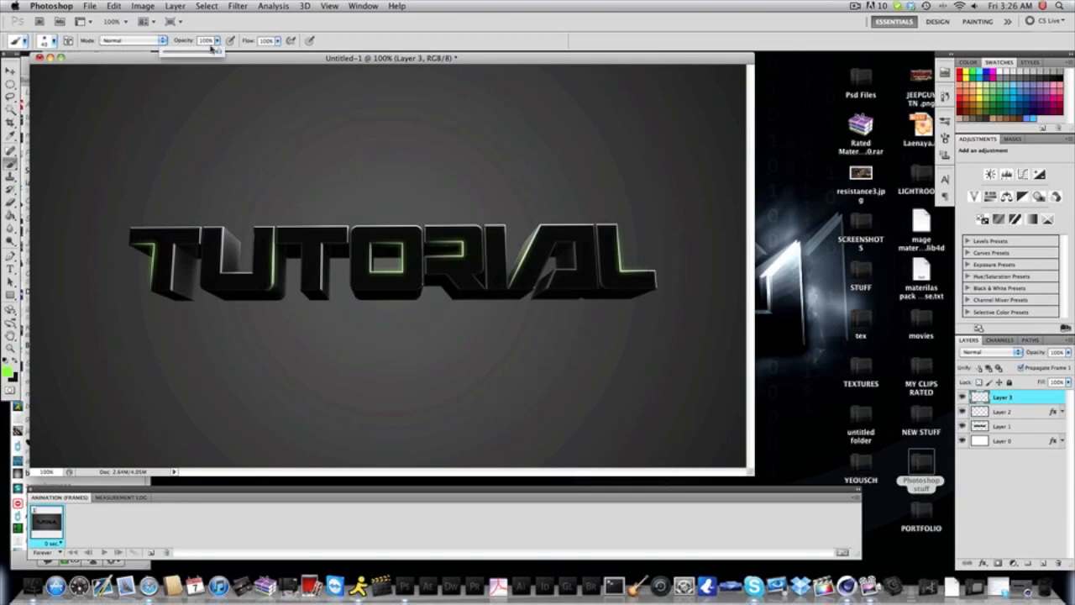